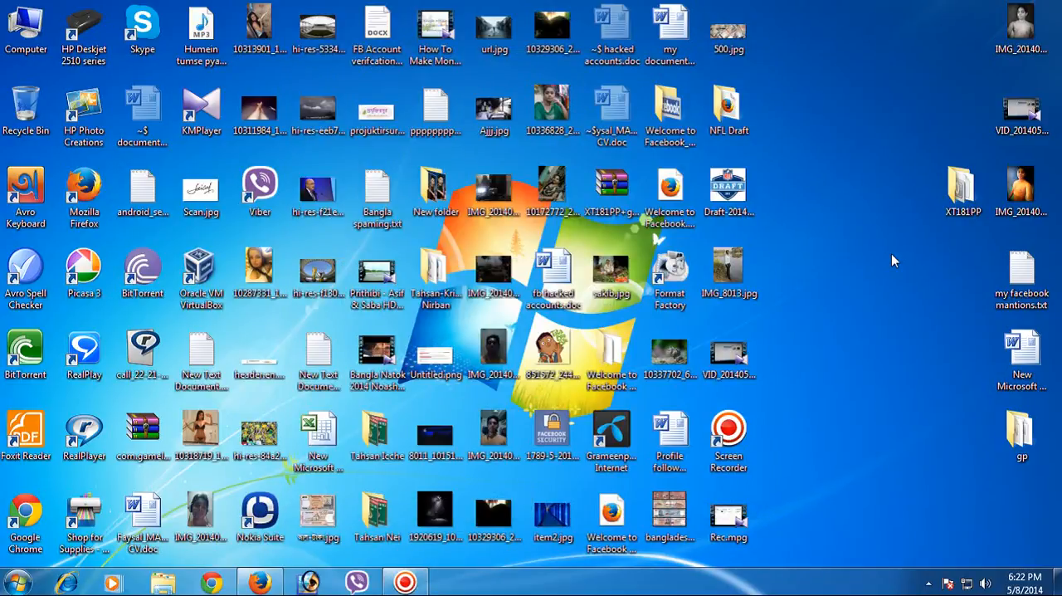
pyautogui.moveTo(817, 132)
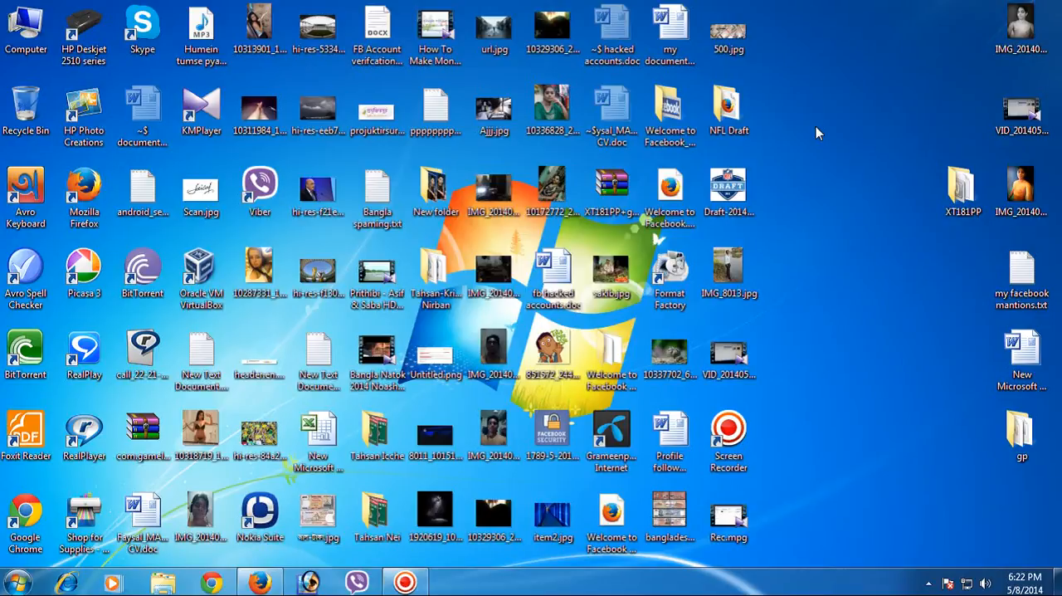
pyautogui.moveTo(795, 144)
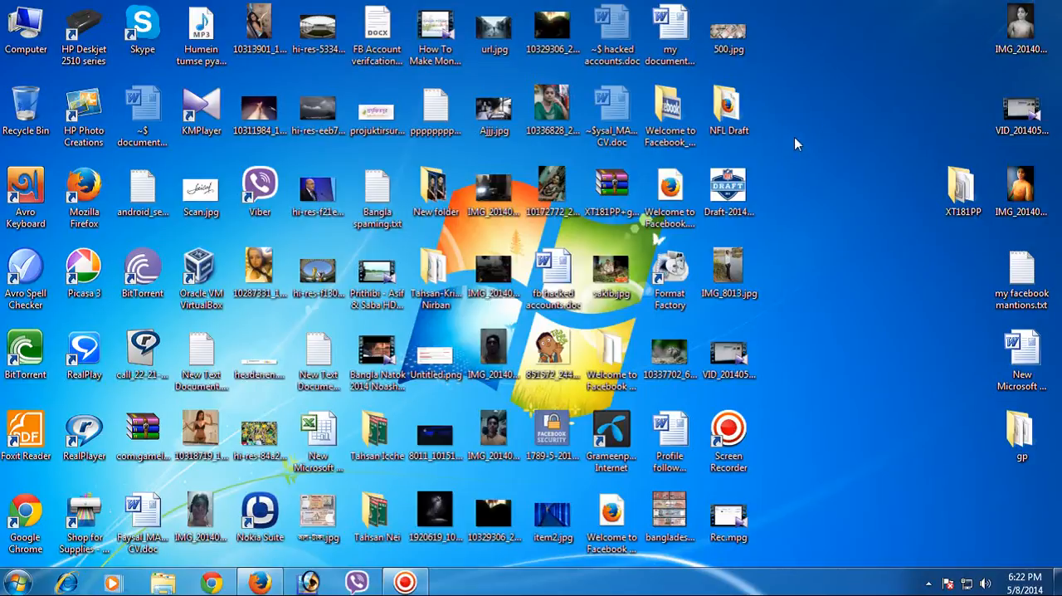
pyautogui.moveTo(50, 555)
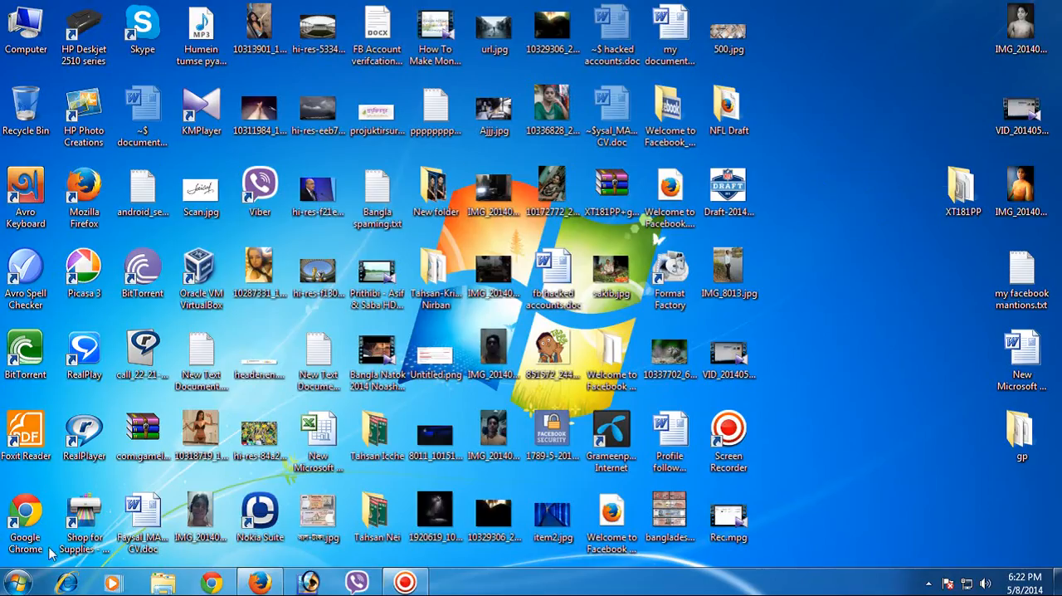
# Step: Find Run through the Start menu search and enter msconfig in it
pyautogui.click(12, 584)
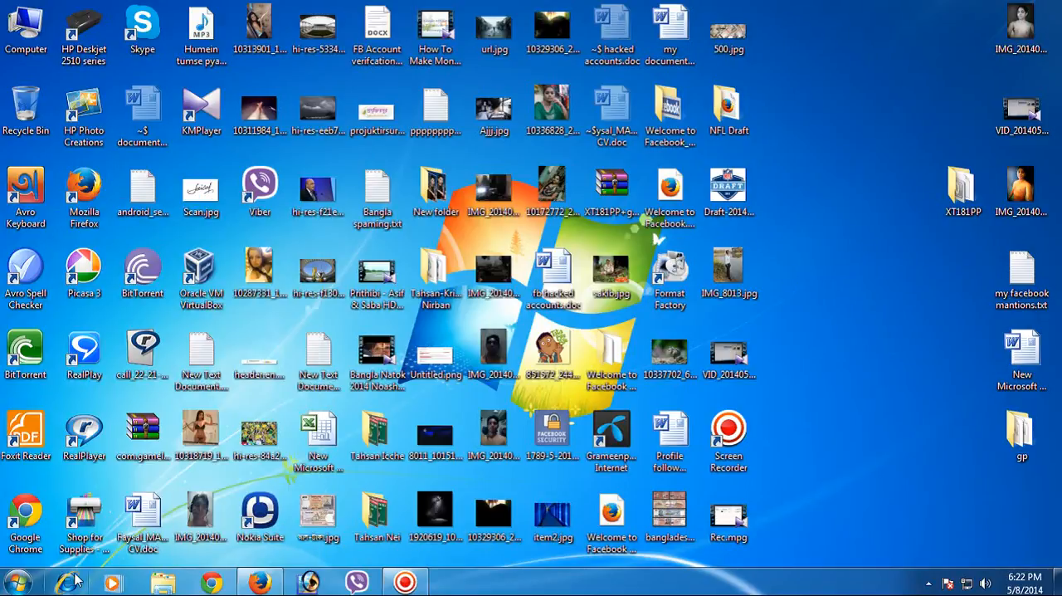
pyautogui.click(14, 580)
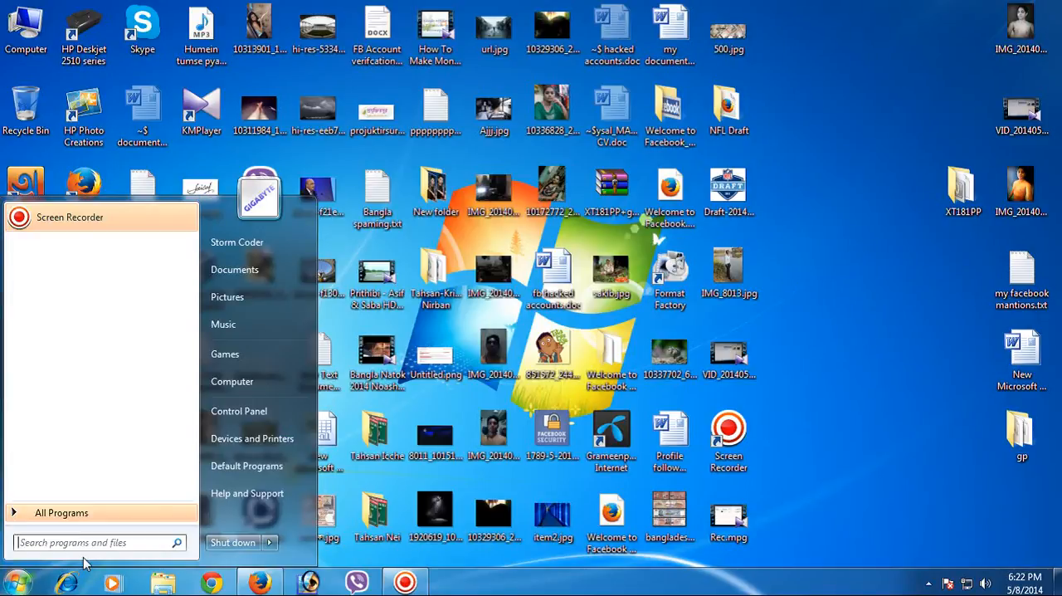
pyautogui.write('run')
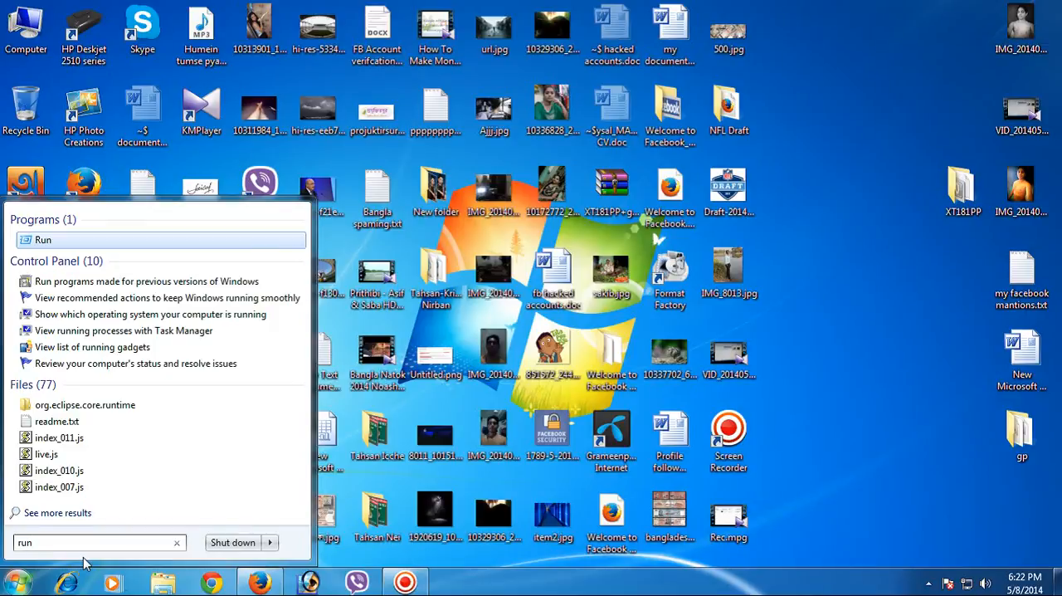
pyautogui.click(43, 240)
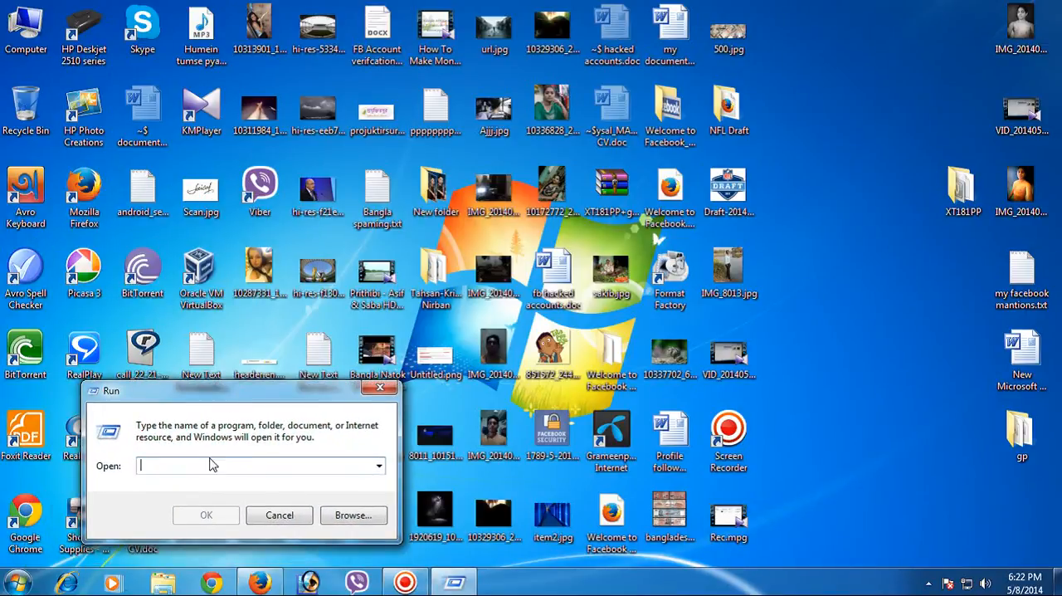
pyautogui.moveTo(146, 401)
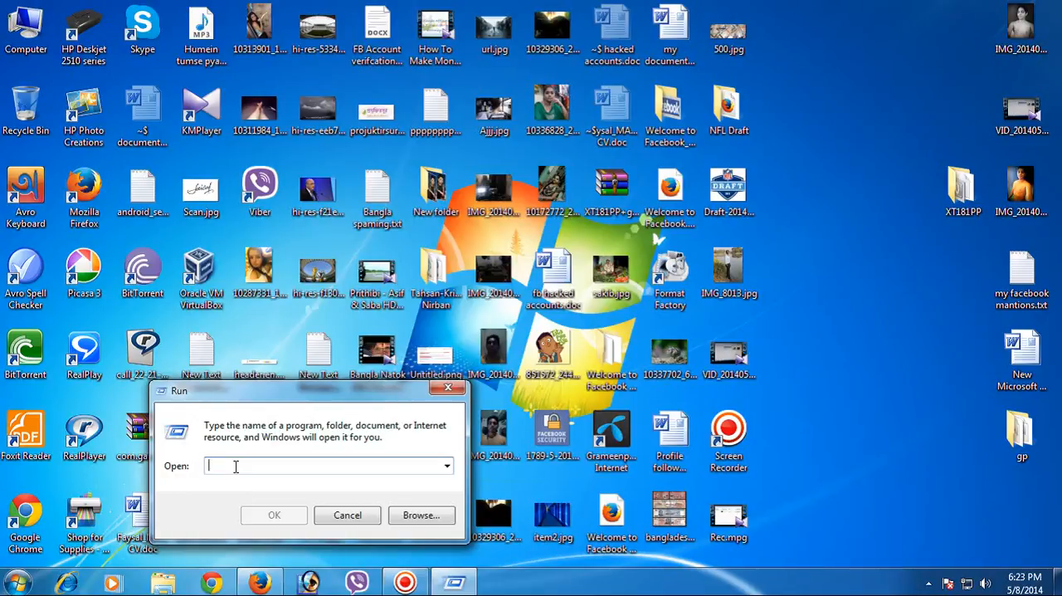
pyautogui.write('msc')
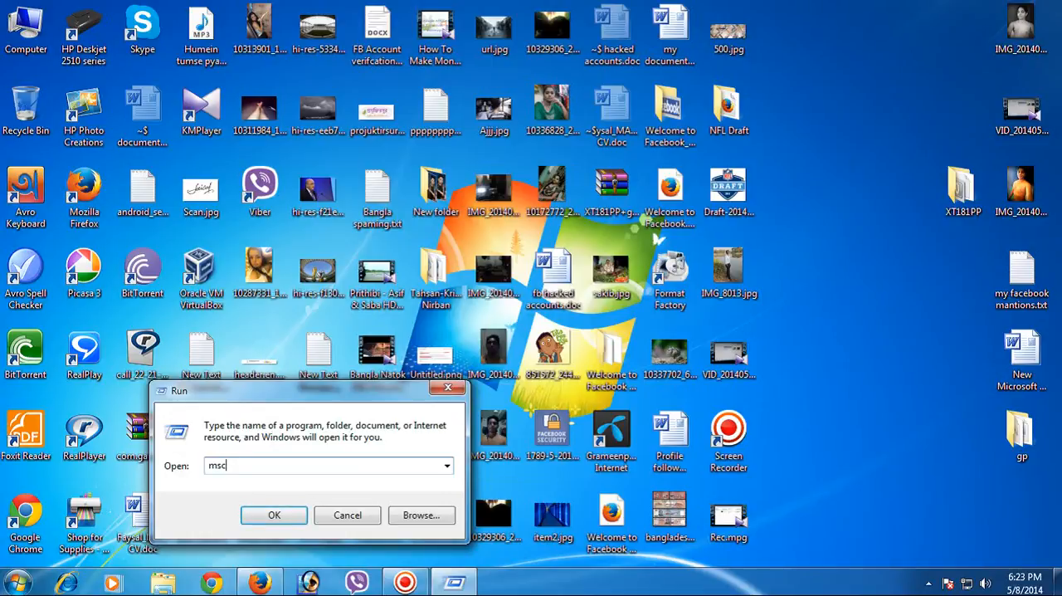
pyautogui.write('onfig')
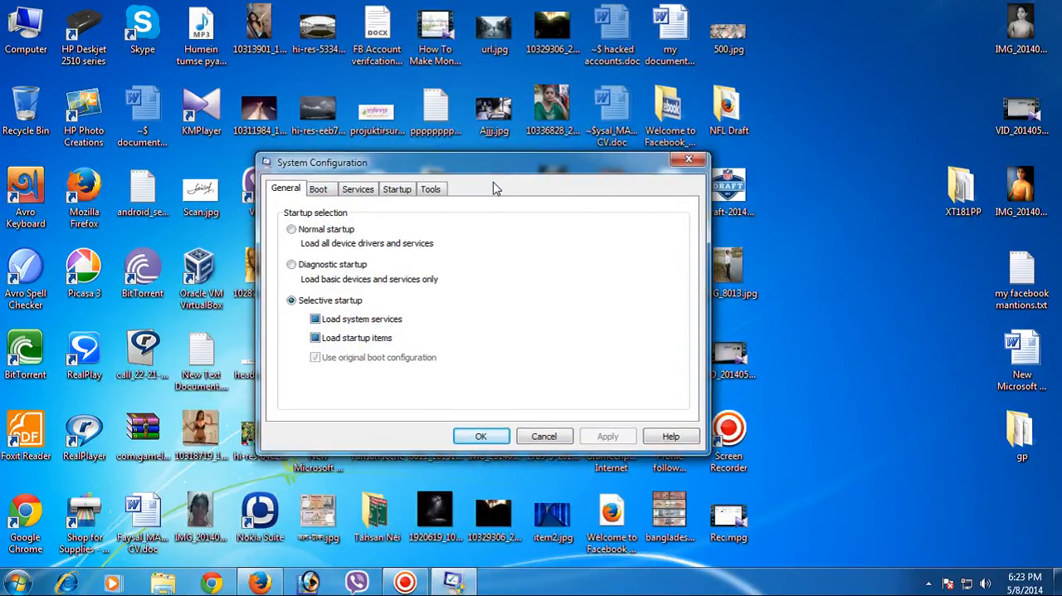
pyautogui.moveTo(809, 101)
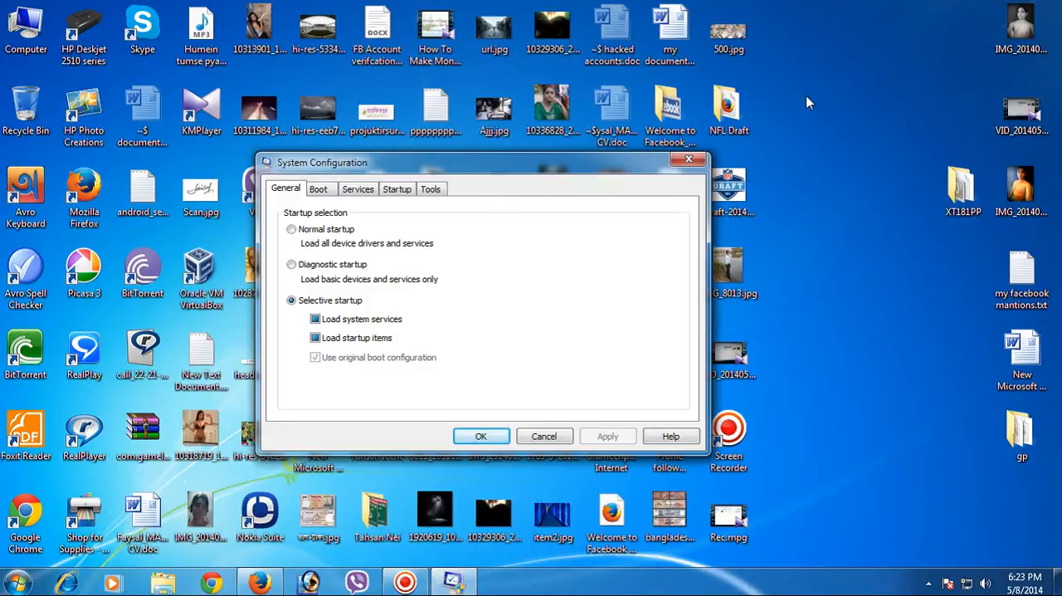
pyautogui.moveTo(602, 172)
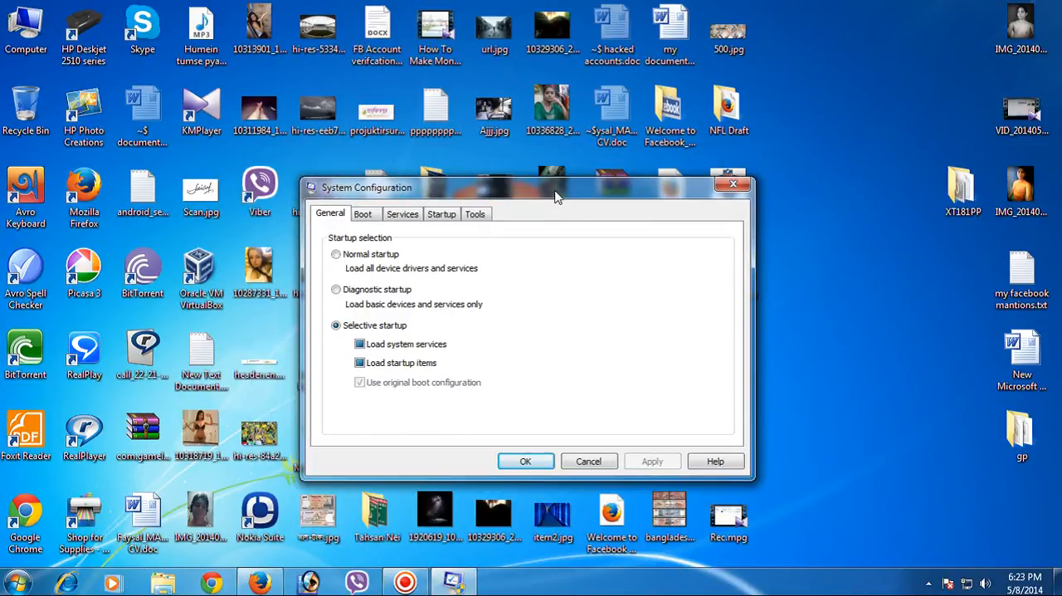
# Step: Reposition the System Configuration window and show its Startup tab
pyautogui.moveTo(556, 187); pyautogui.dragTo(535, 175)
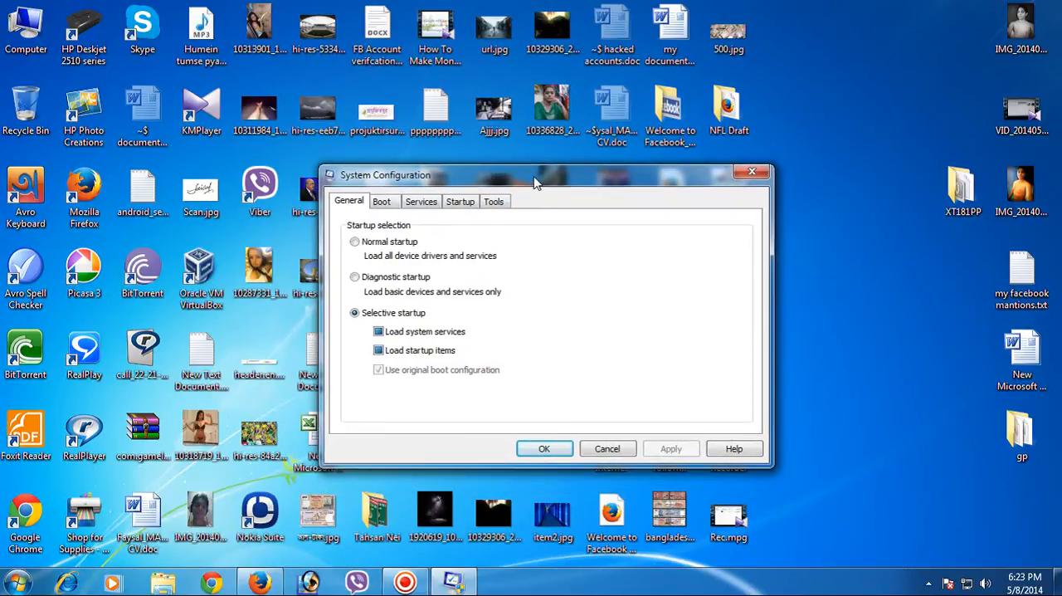
pyautogui.moveTo(535, 174); pyautogui.dragTo(500, 183)
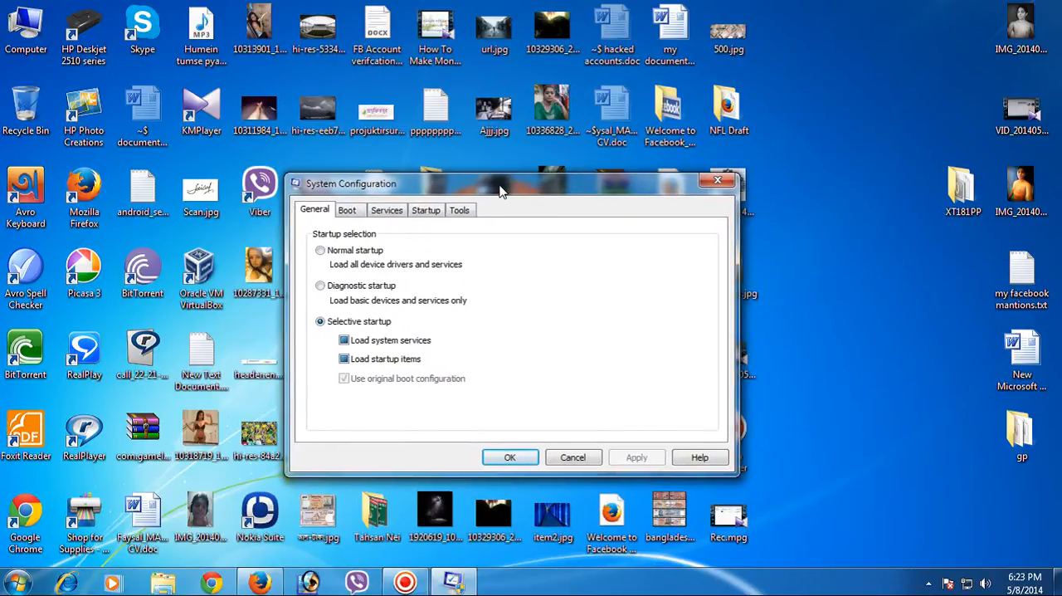
pyautogui.moveTo(498, 184); pyautogui.dragTo(581, 197)
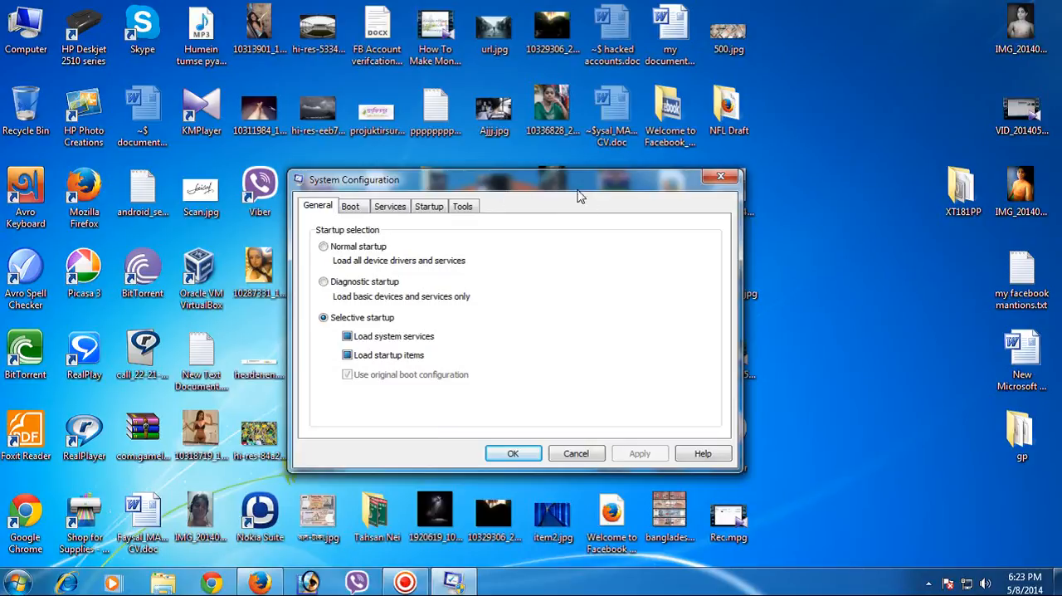
pyautogui.click(429, 205)
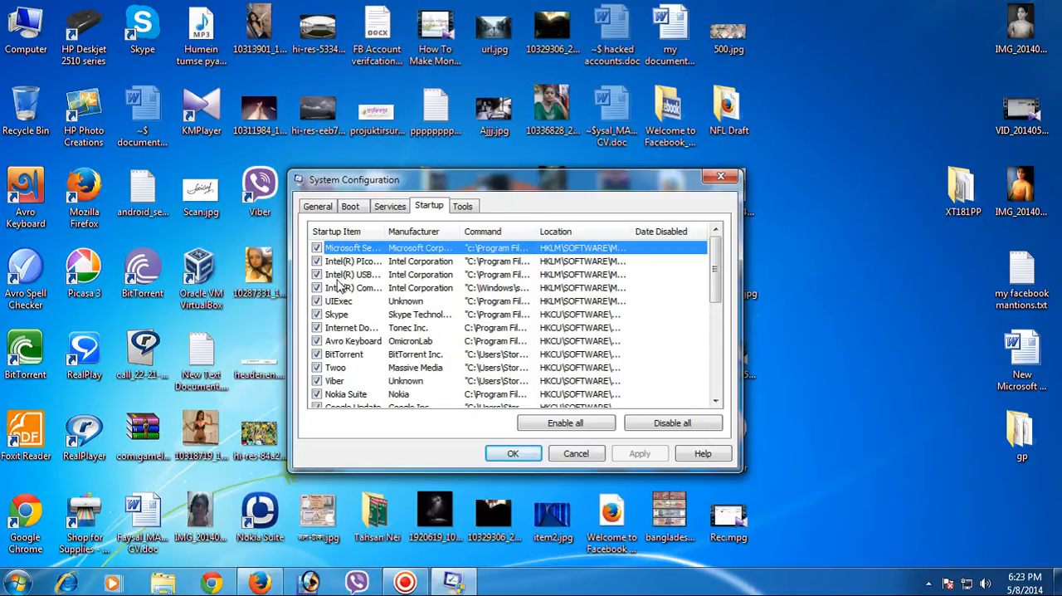
pyautogui.moveTo(353, 261)
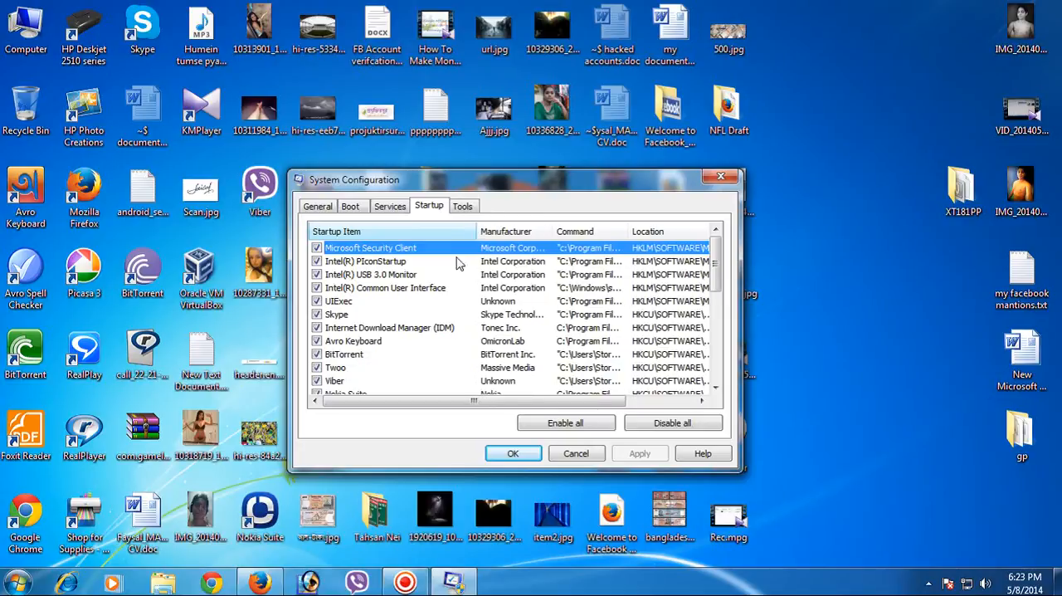
pyautogui.moveTo(365, 288)
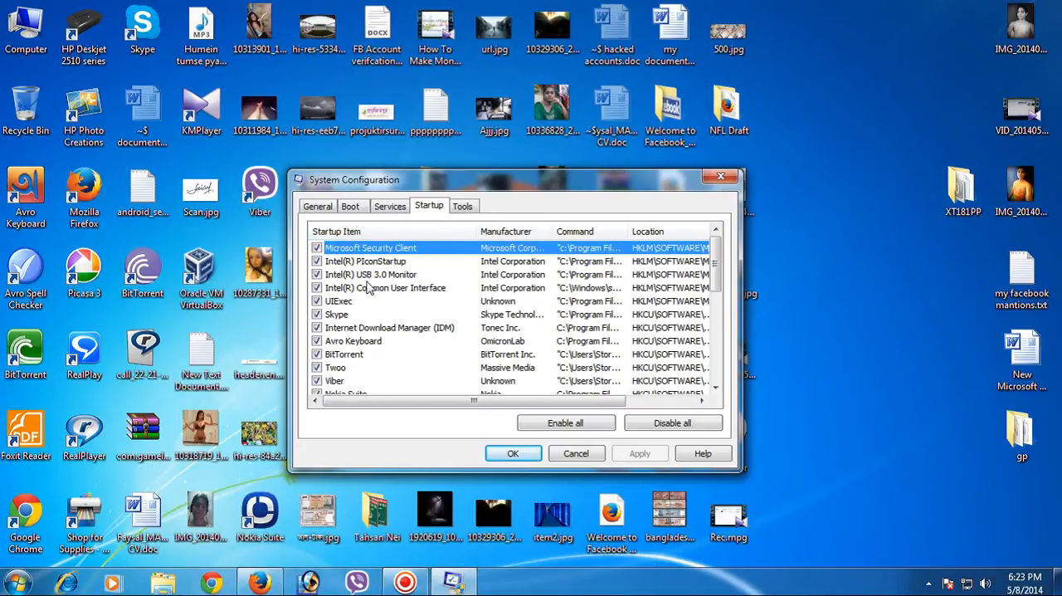
# Step: Uncheck startup entries including Nokia Suite, Google Update and BitTorrent
pyautogui.scroll(-3)
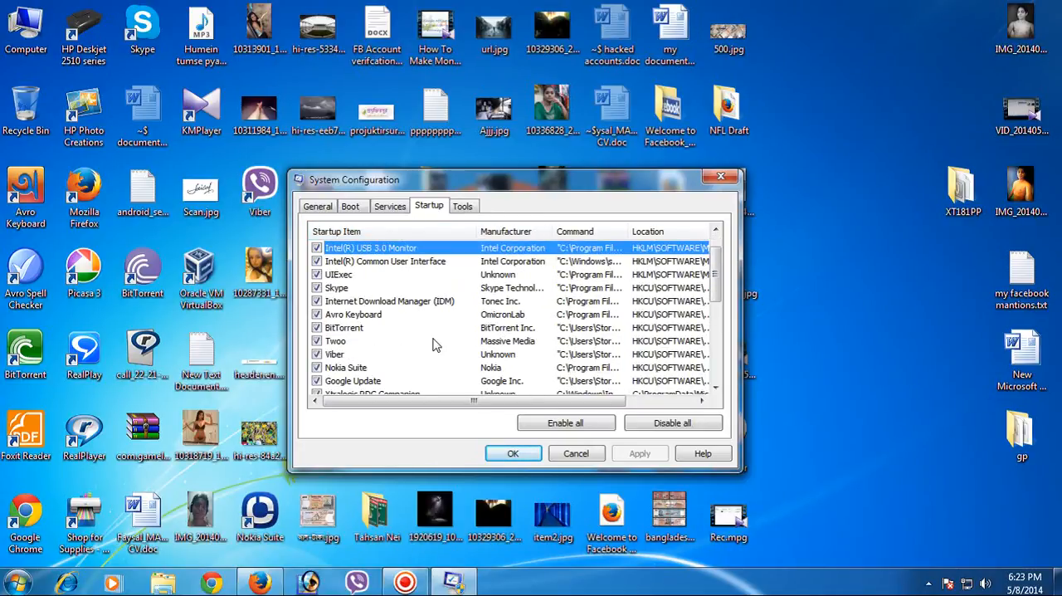
pyautogui.scroll(-3)
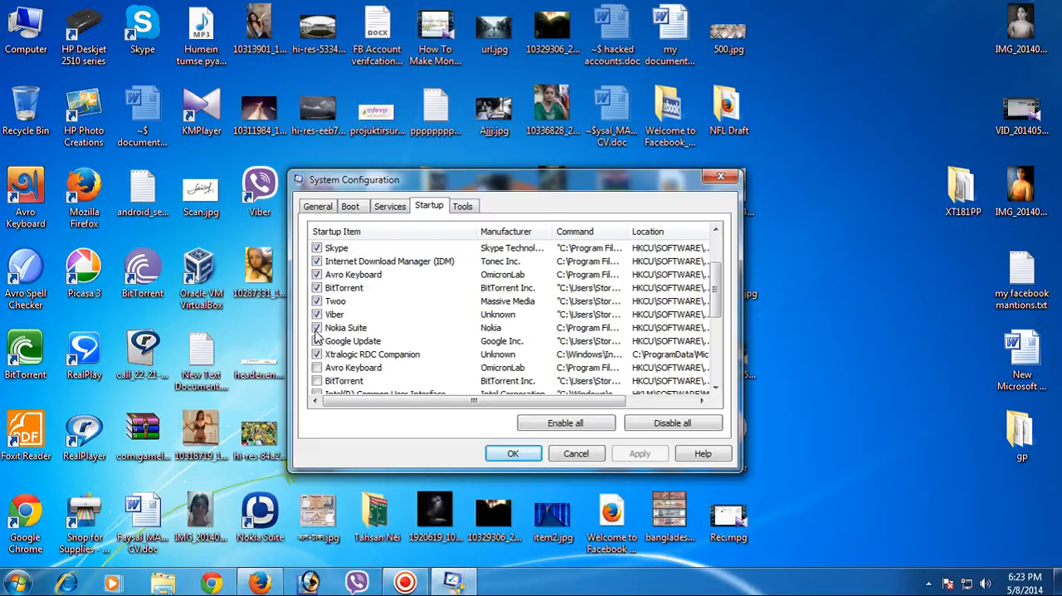
pyautogui.click(317, 327)
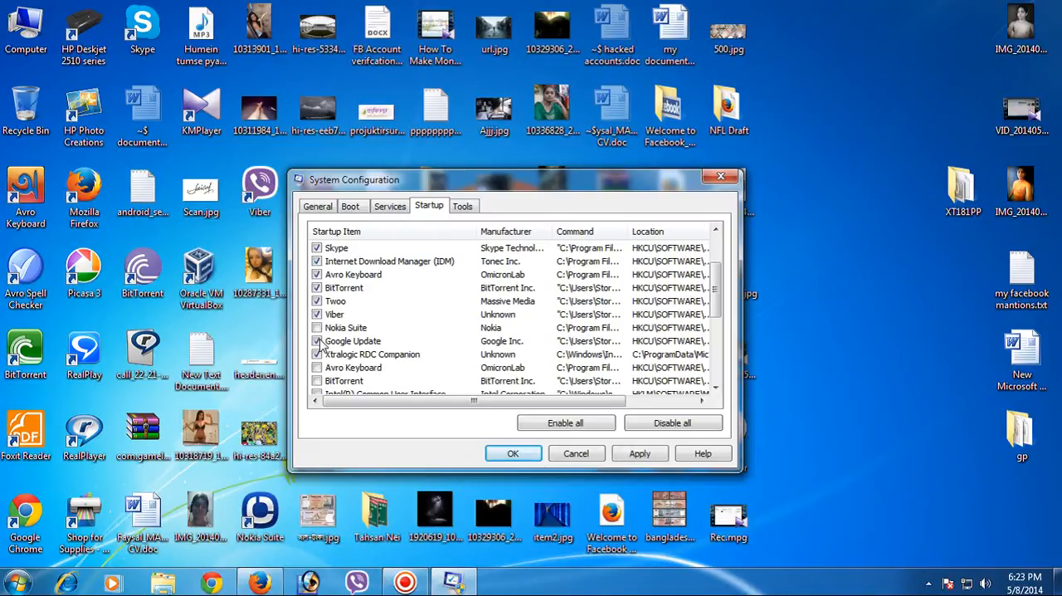
pyautogui.click(317, 354)
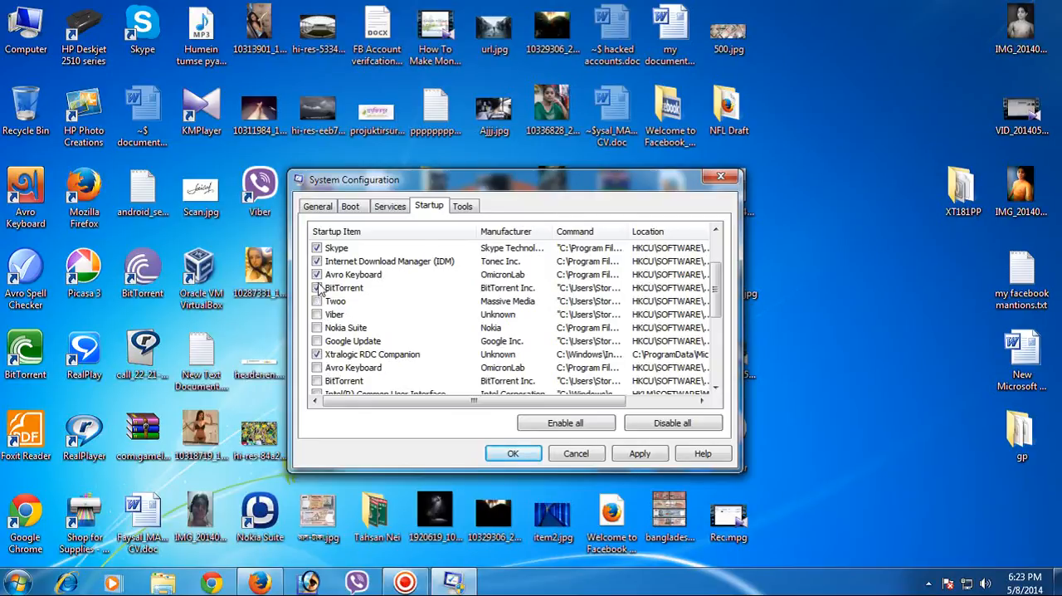
pyautogui.click(317, 261)
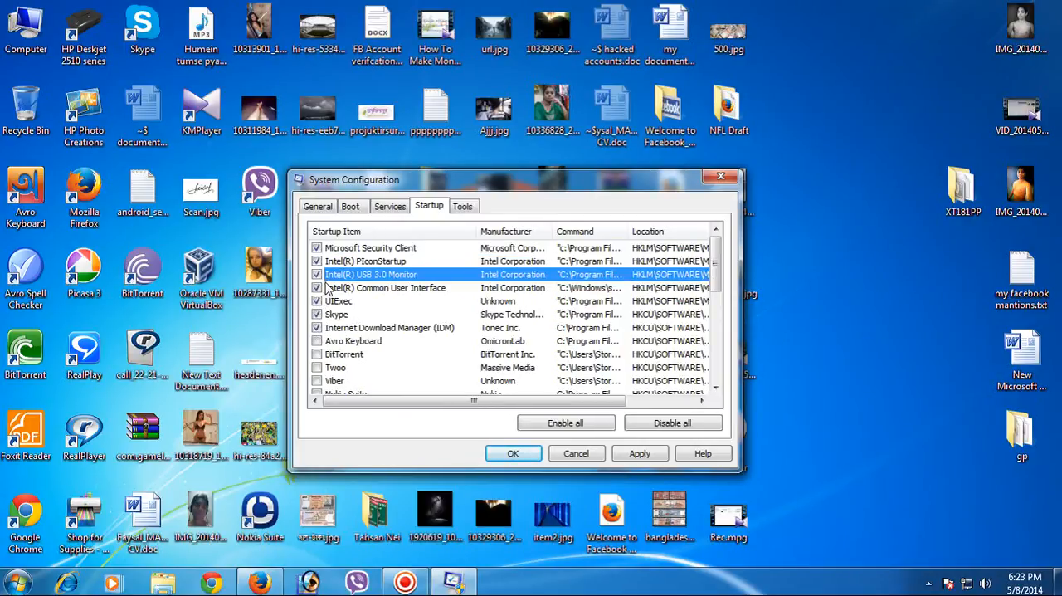
pyautogui.scroll(-3)
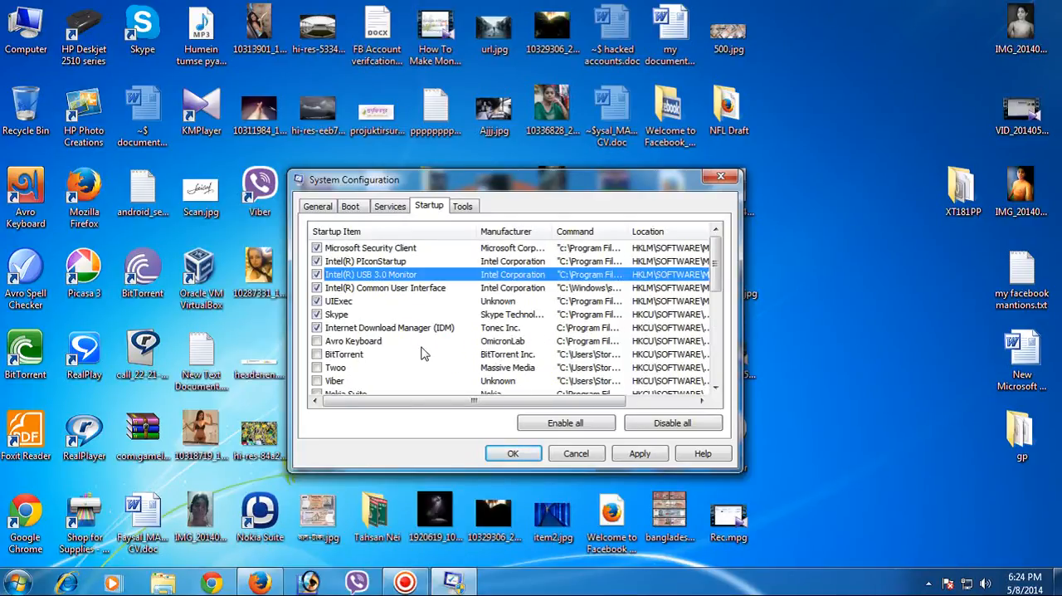
pyautogui.moveTo(475, 368)
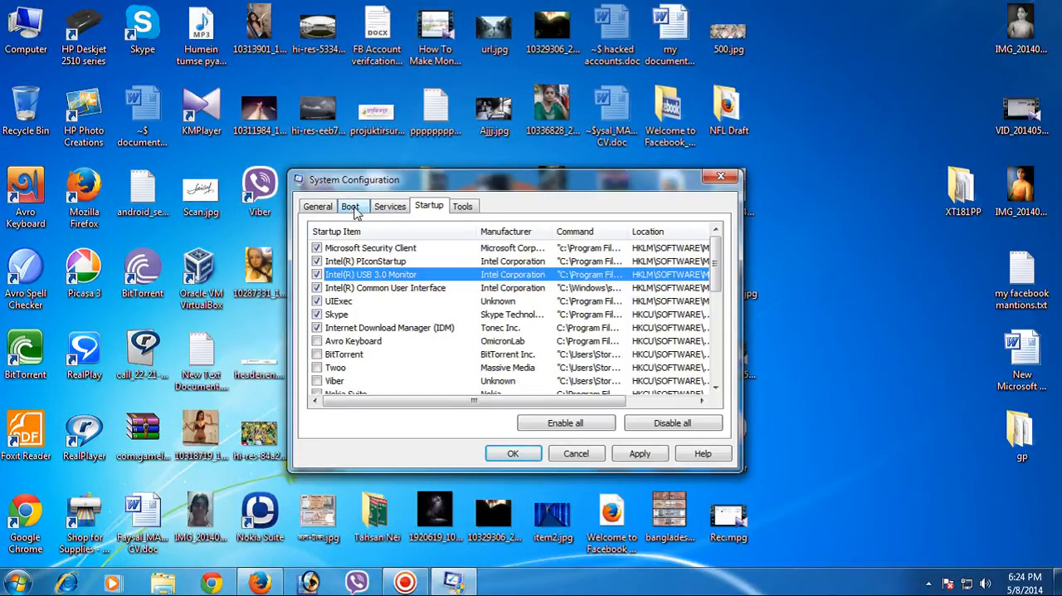
# Step: Look over the Services list, then apply the startup changes and confirm with OK
pyautogui.click(390, 206)
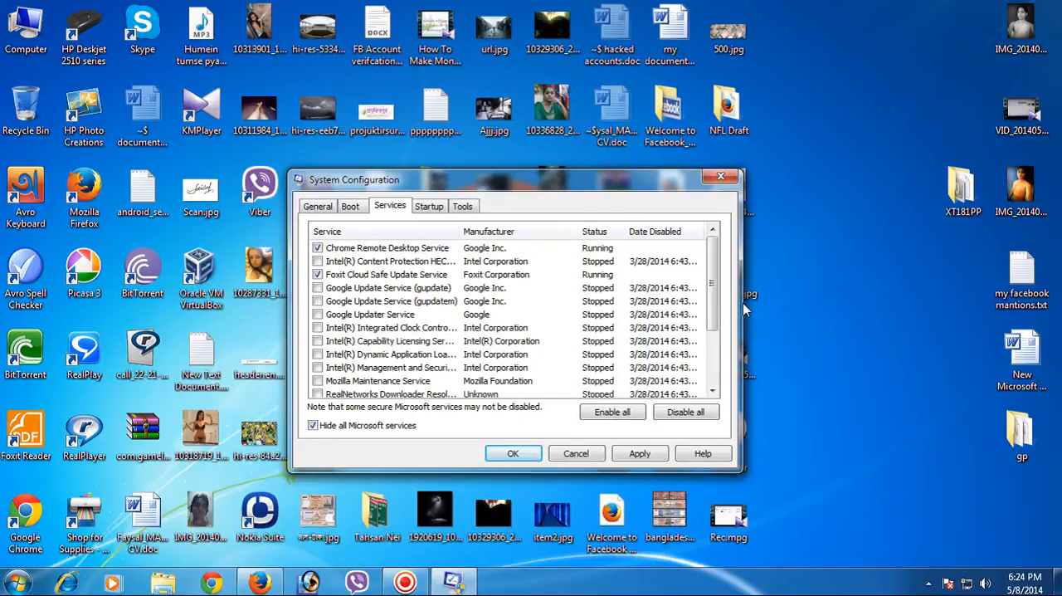
pyautogui.scroll(-3)
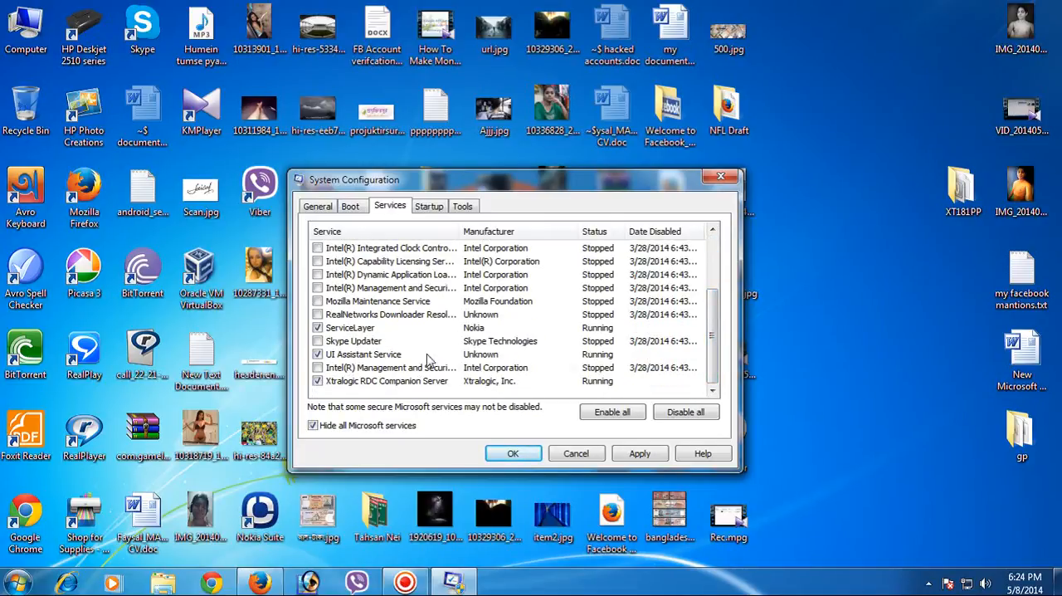
pyautogui.click(318, 340)
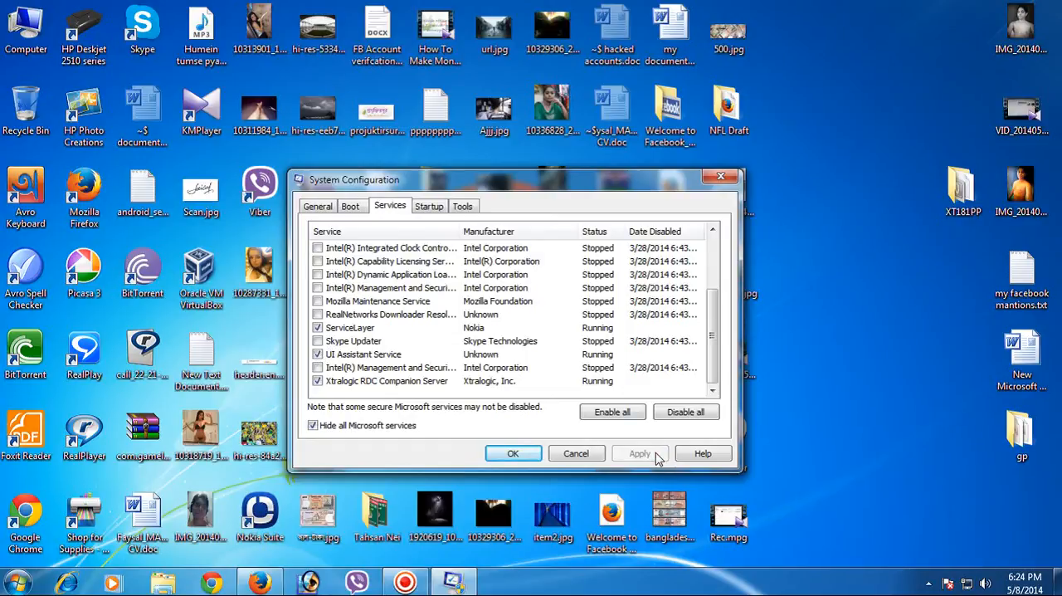
pyautogui.click(513, 453)
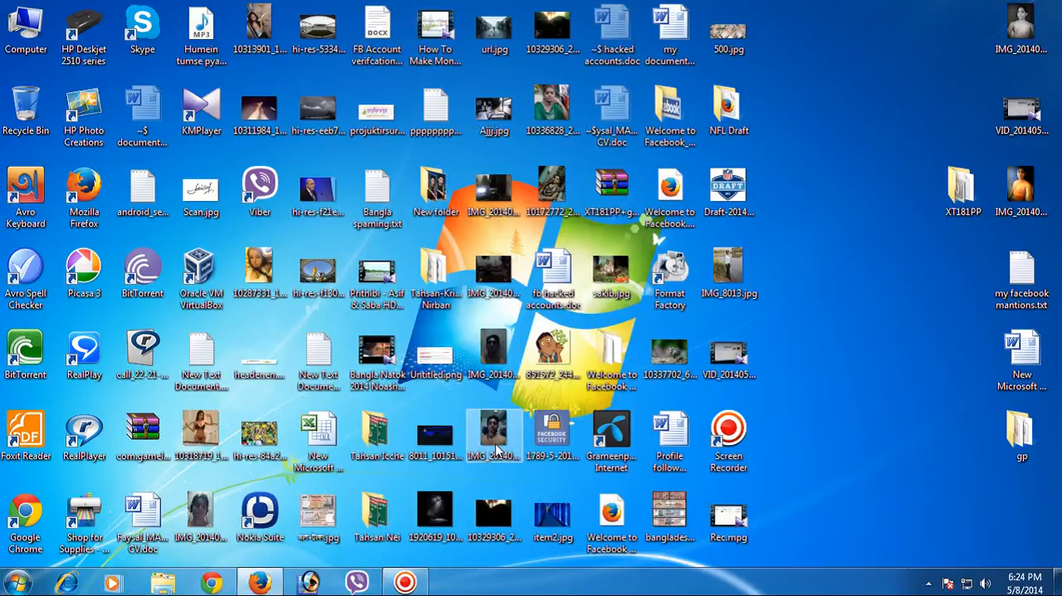
pyautogui.moveTo(436, 274)
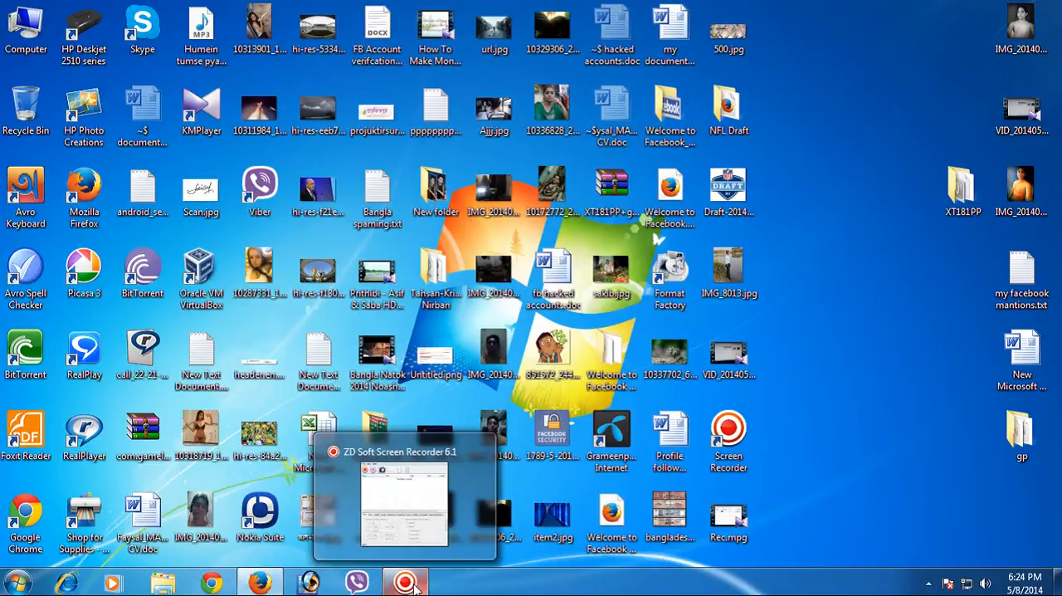
# Step: Restore the ZD Soft Screen Recorder window from the taskbar
pyautogui.click(405, 581)
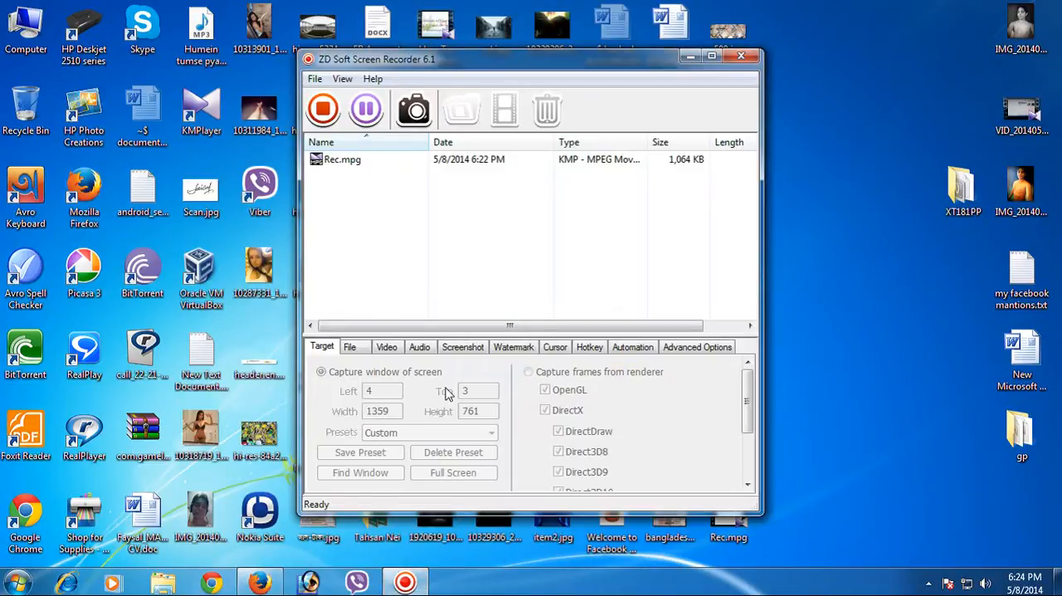